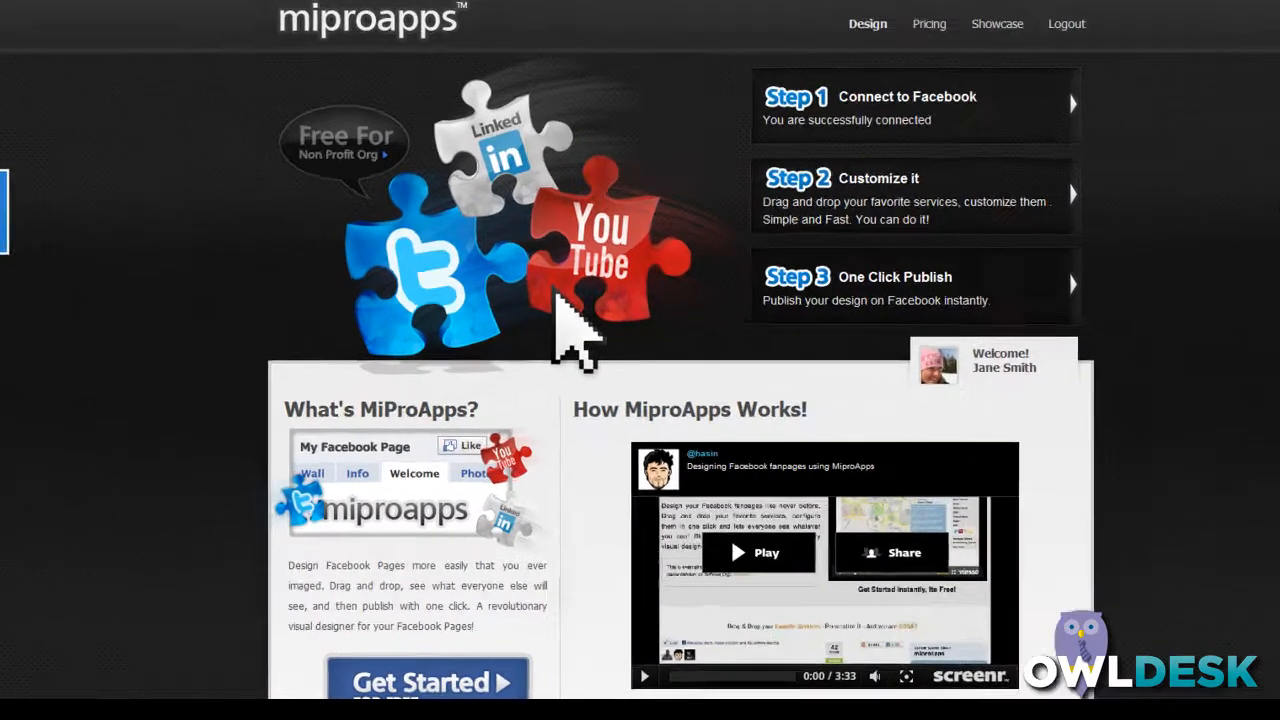
- Create a new tab named Company for the Freshen Up page from the Design area
{"action": "left_click", "coordinate": [928, 24]}
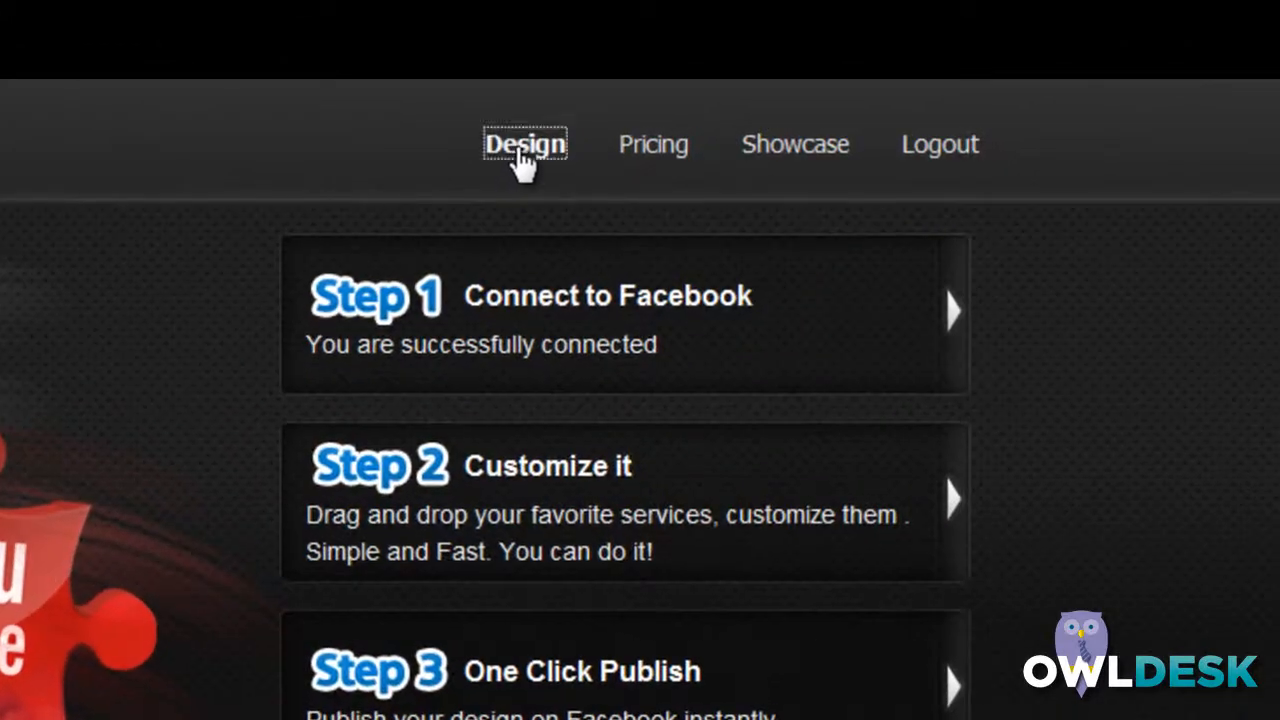
{"action": "left_click", "coordinate": [524, 144]}
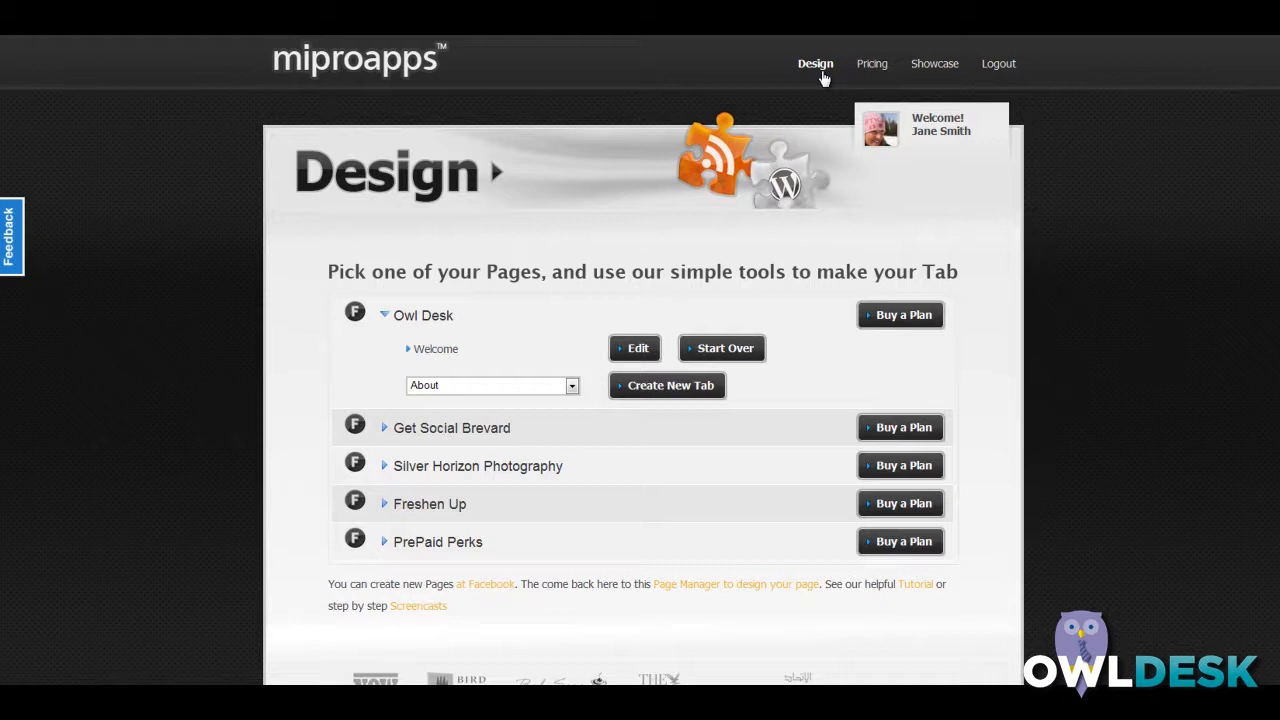
{"action": "left_click", "coordinate": [384, 504]}
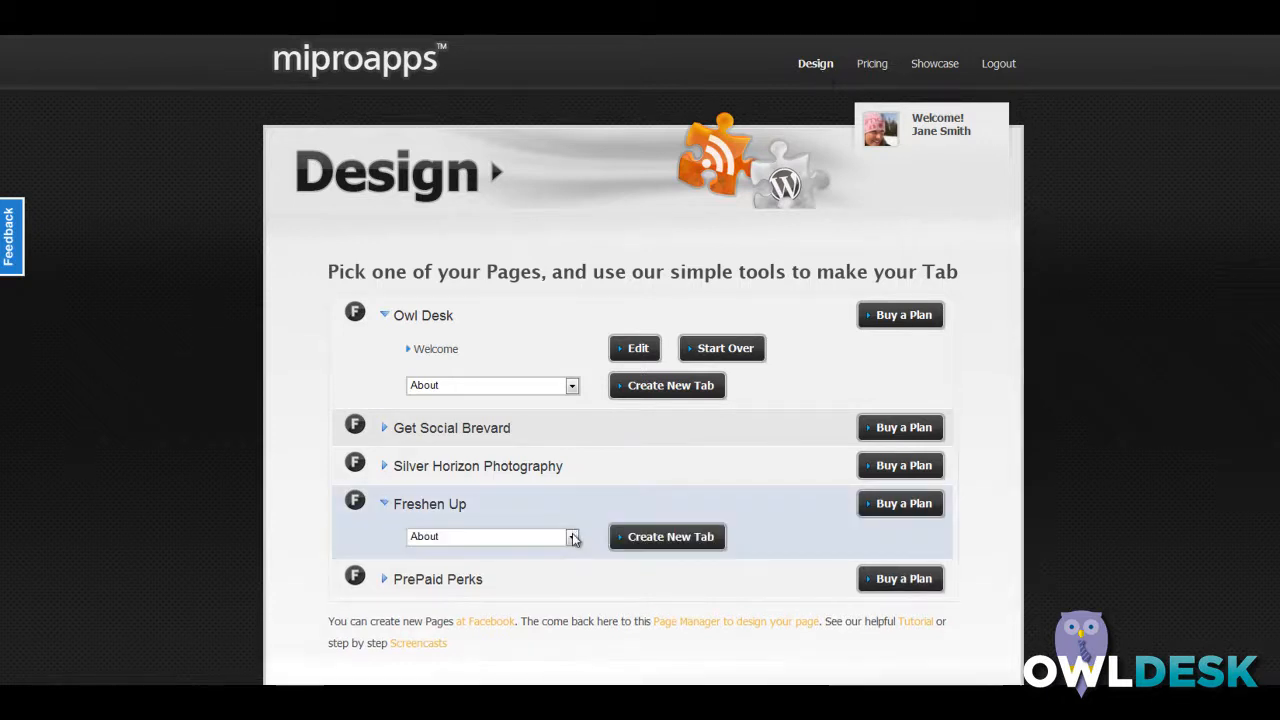
{"action": "left_click", "coordinate": [572, 536]}
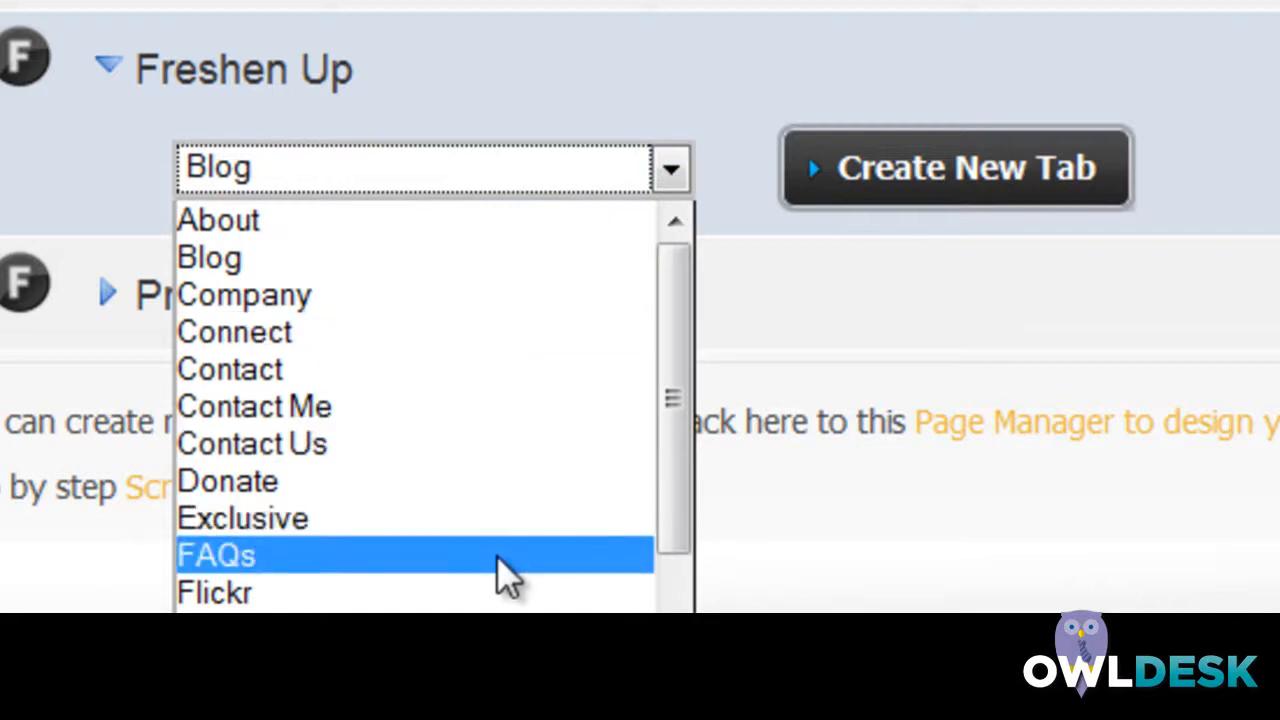
{"action": "left_click", "coordinate": [244, 294]}
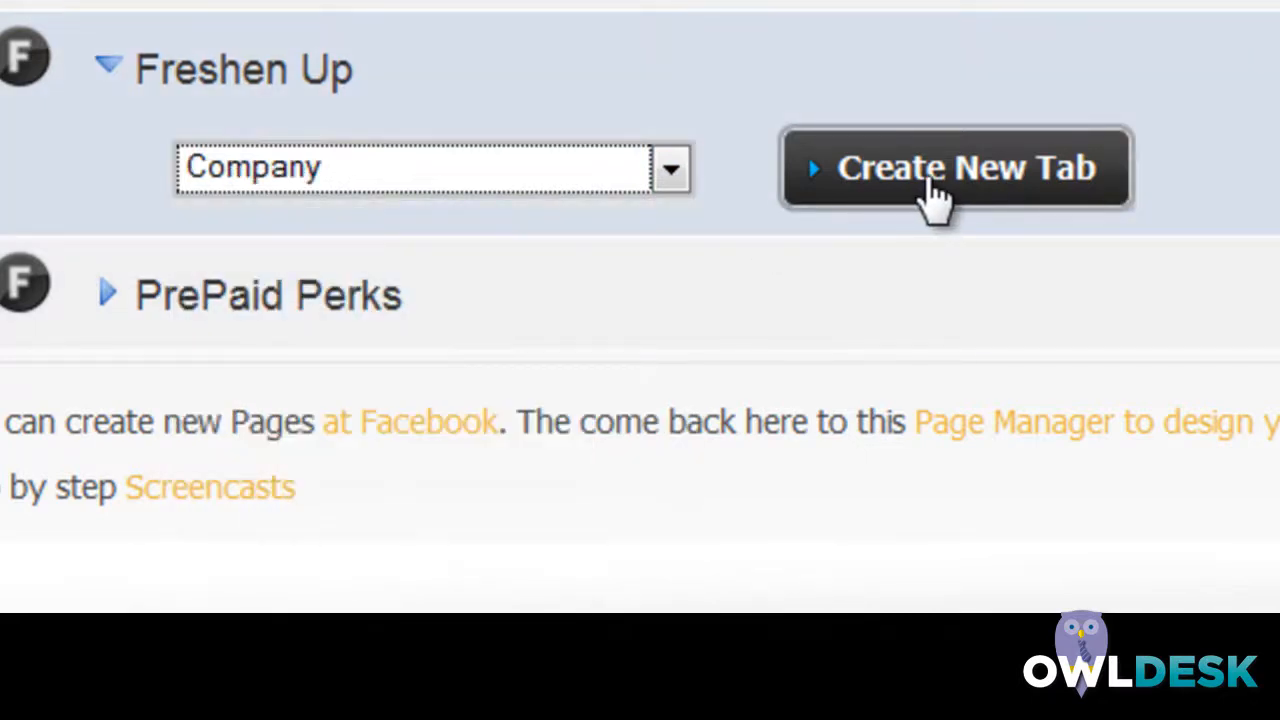
{"action": "left_click", "coordinate": [956, 168]}
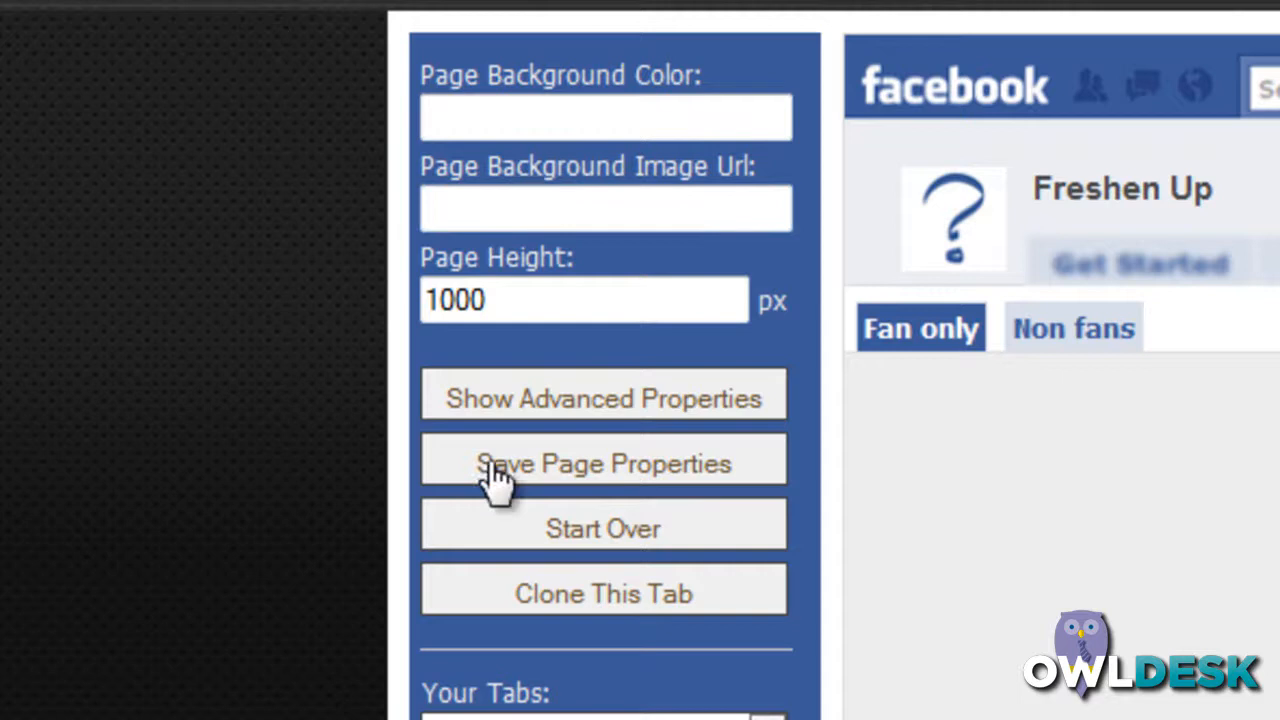
{"action": "mouse_move", "coordinate": [668, 710]}
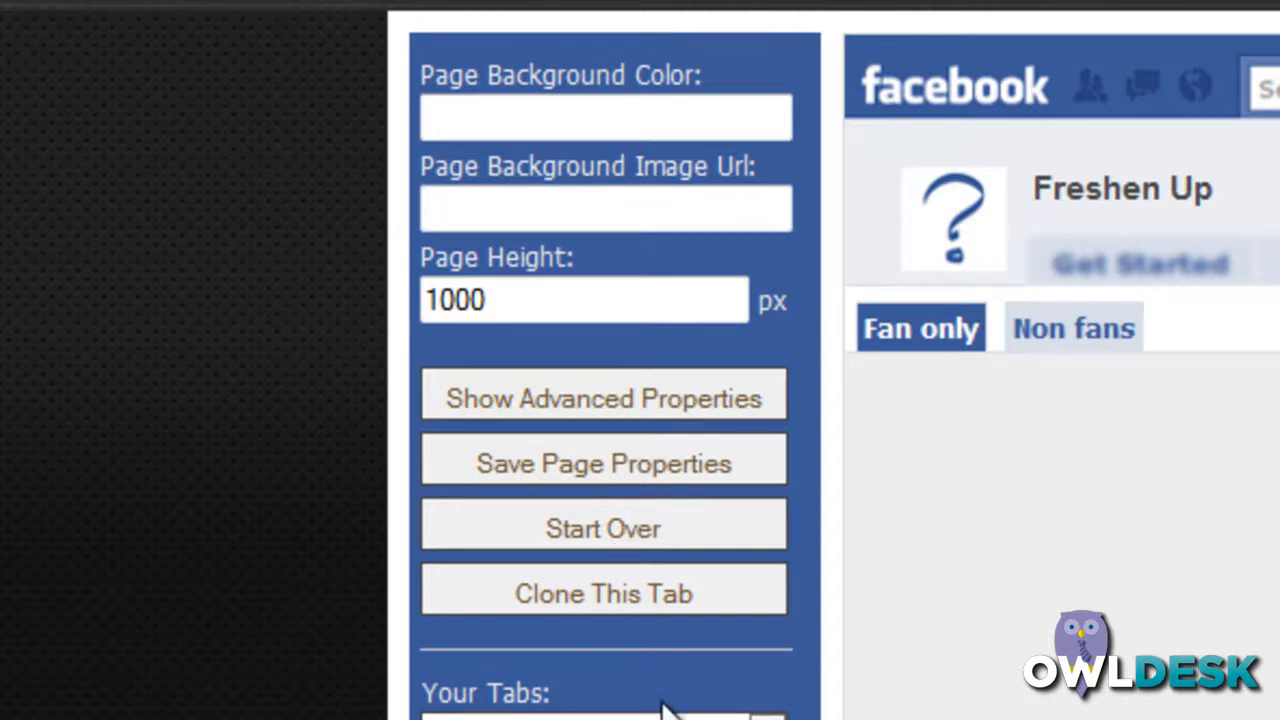
{"action": "scroll", "scroll_direction": "down", "scroll_amount": 3}
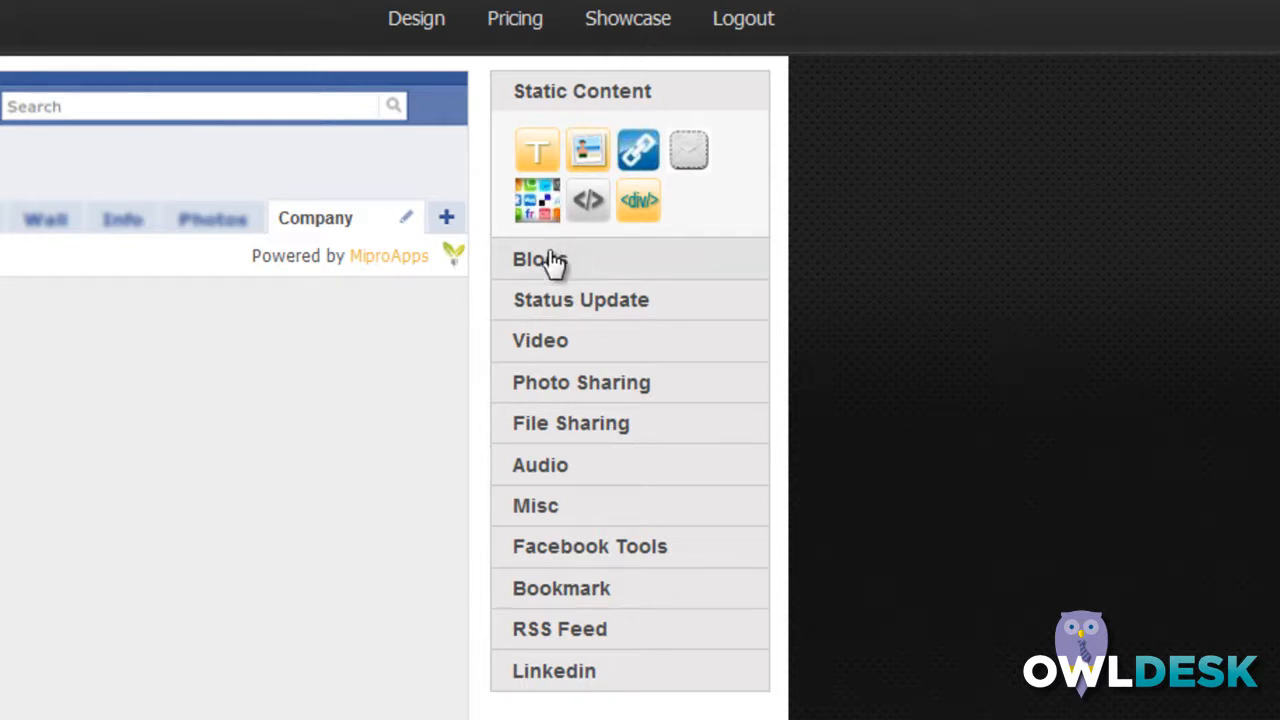
- Browse the Blogs and Video widget categories, ending on the Video widgets
{"action": "left_click", "coordinate": [540, 260]}
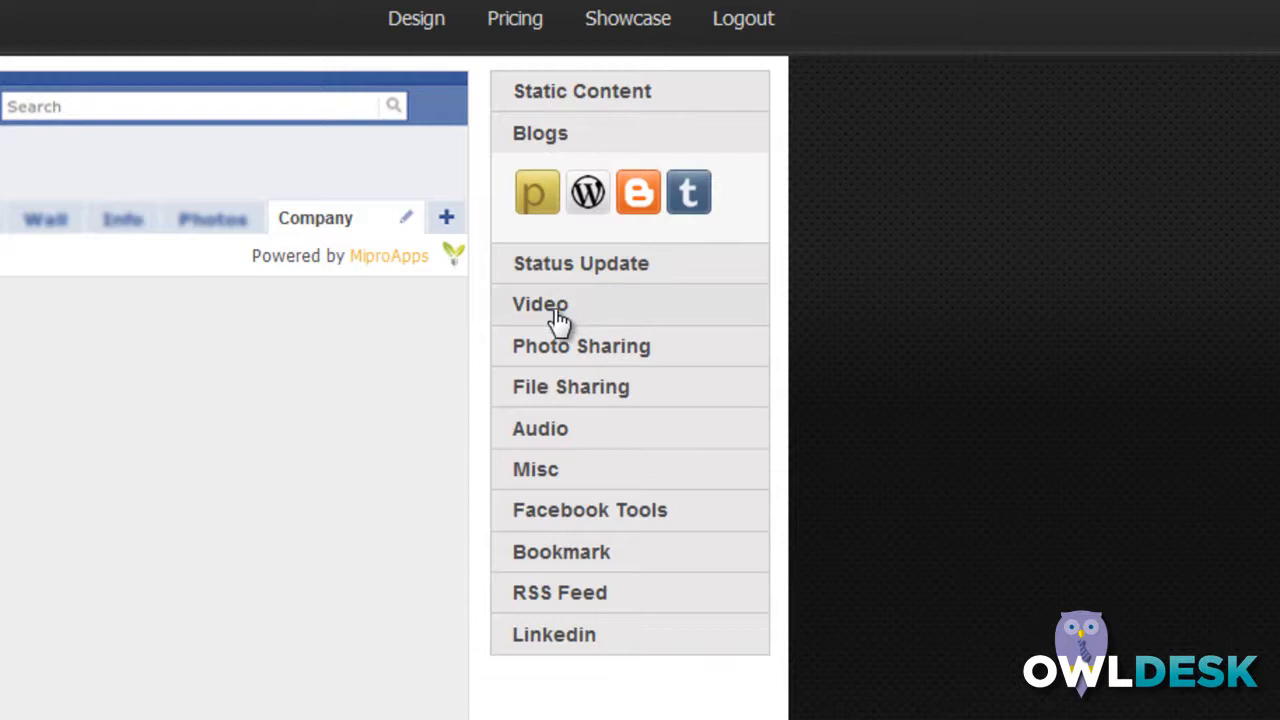
{"action": "left_click", "coordinate": [540, 304]}
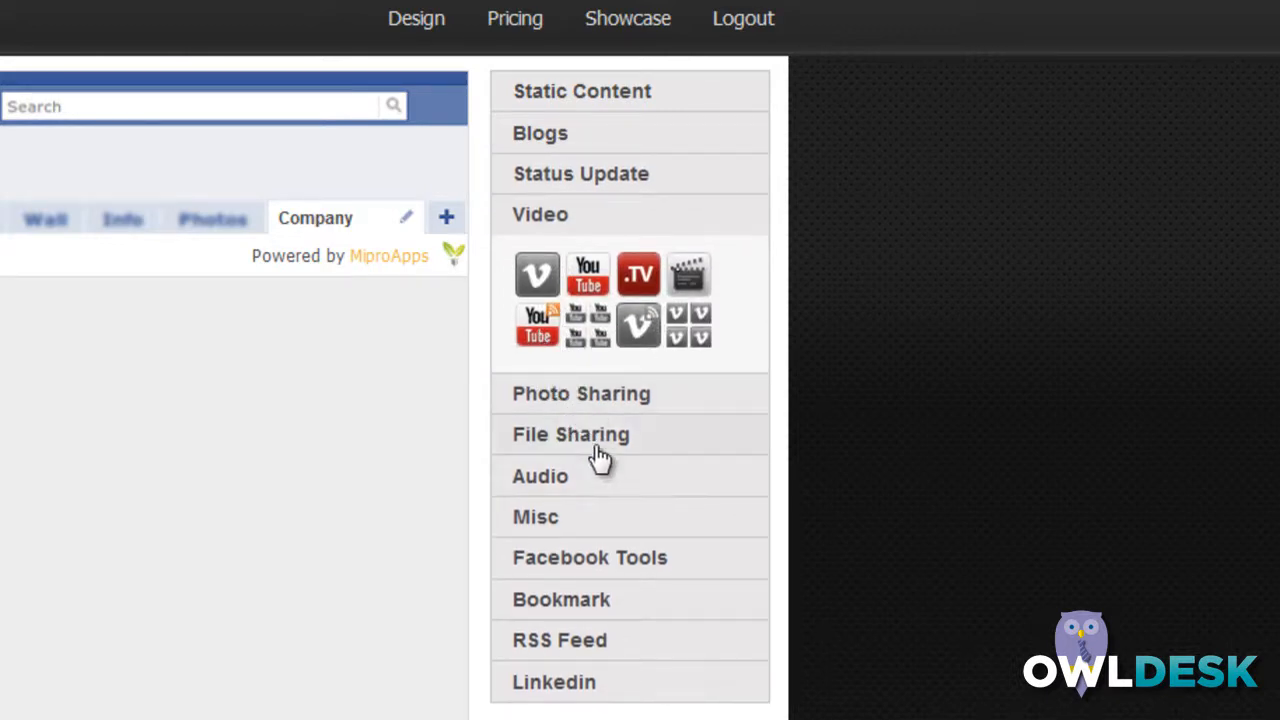
{"action": "mouse_move", "coordinate": [650, 682]}
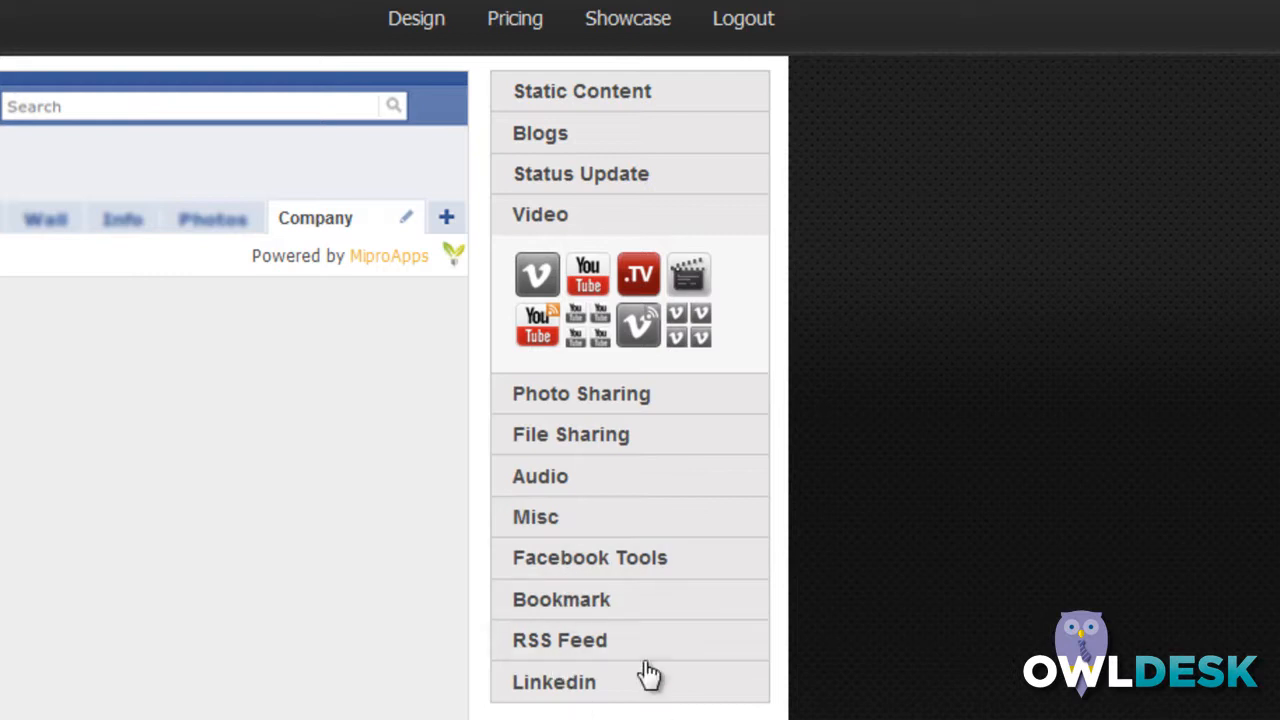
{"action": "mouse_move", "coordinate": [636, 700]}
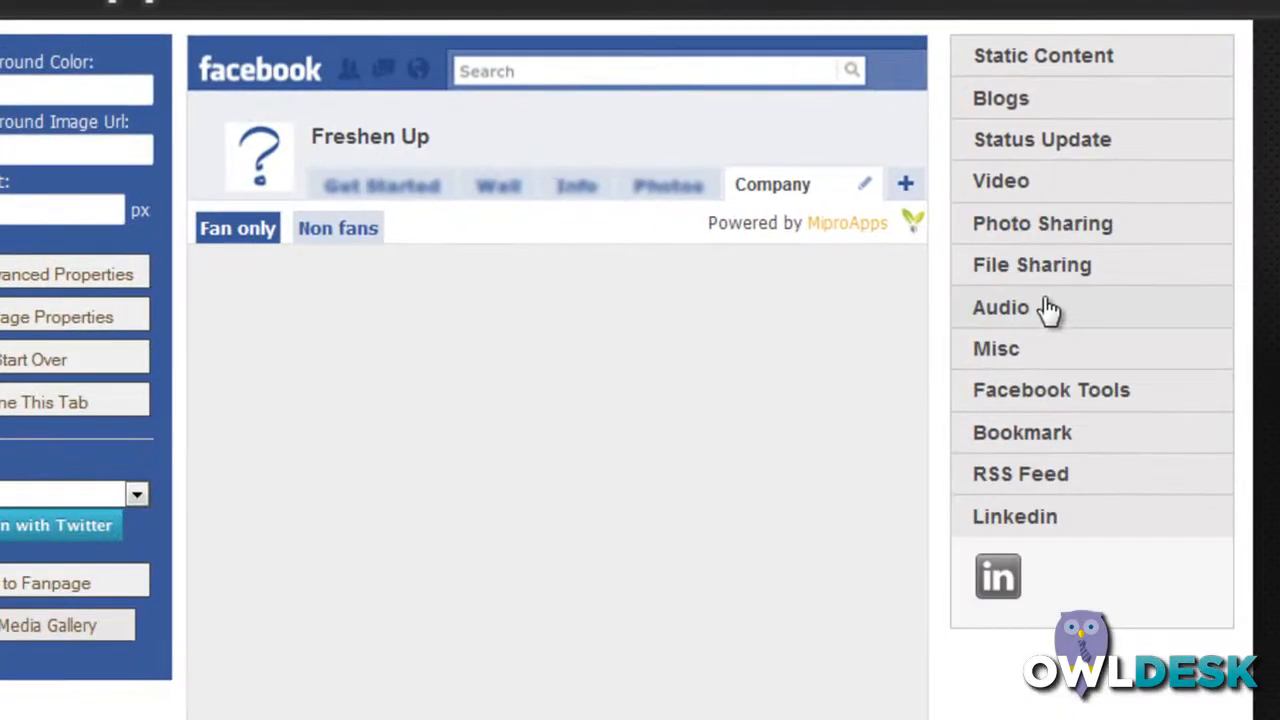
{"action": "mouse_move", "coordinate": [1064, 230]}
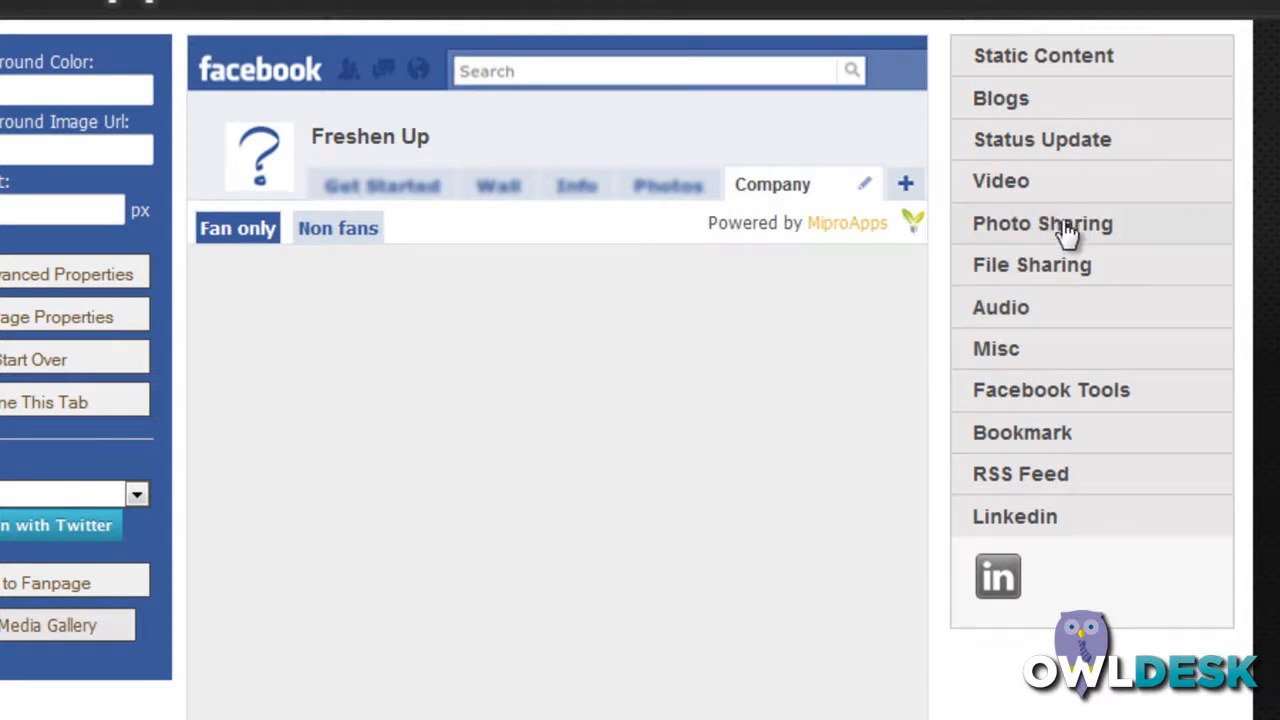
{"action": "left_click", "coordinate": [1000, 180]}
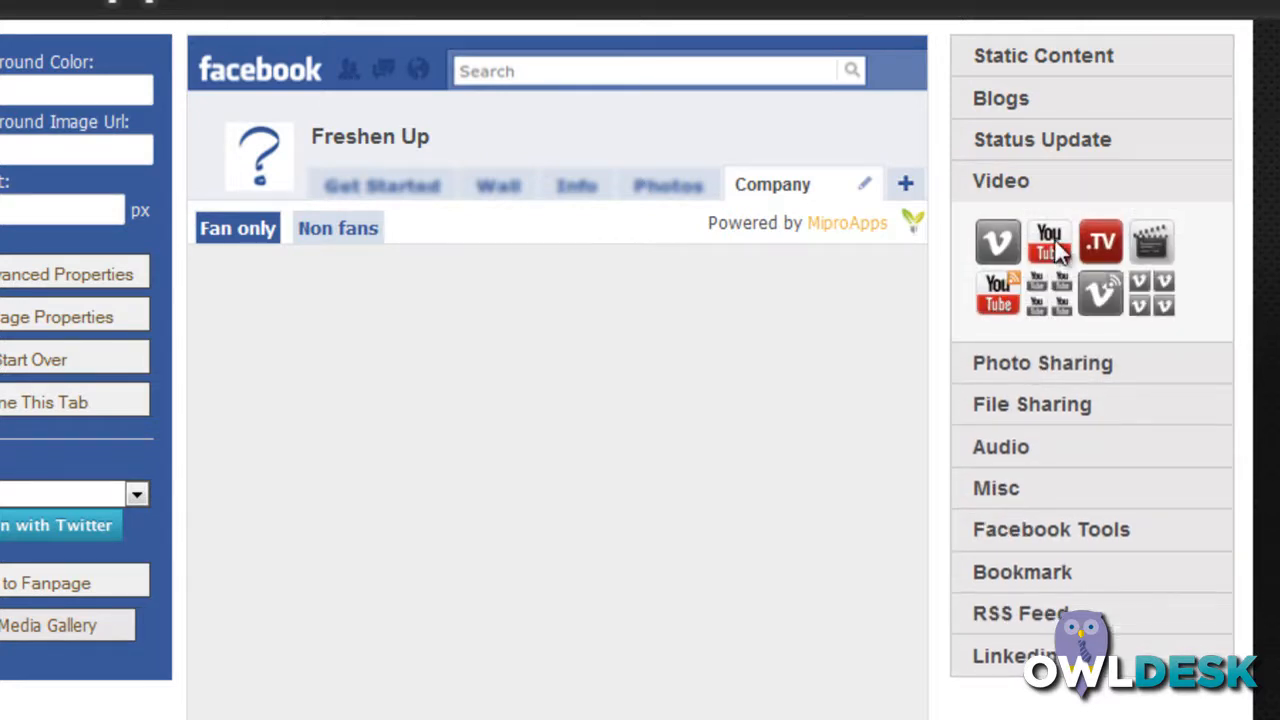
- Place a YouTube video block on the tab canvas and bring up its settings
{"action": "left_click_drag", "start_coordinate": [1048, 240], "coordinate": [336, 396]}
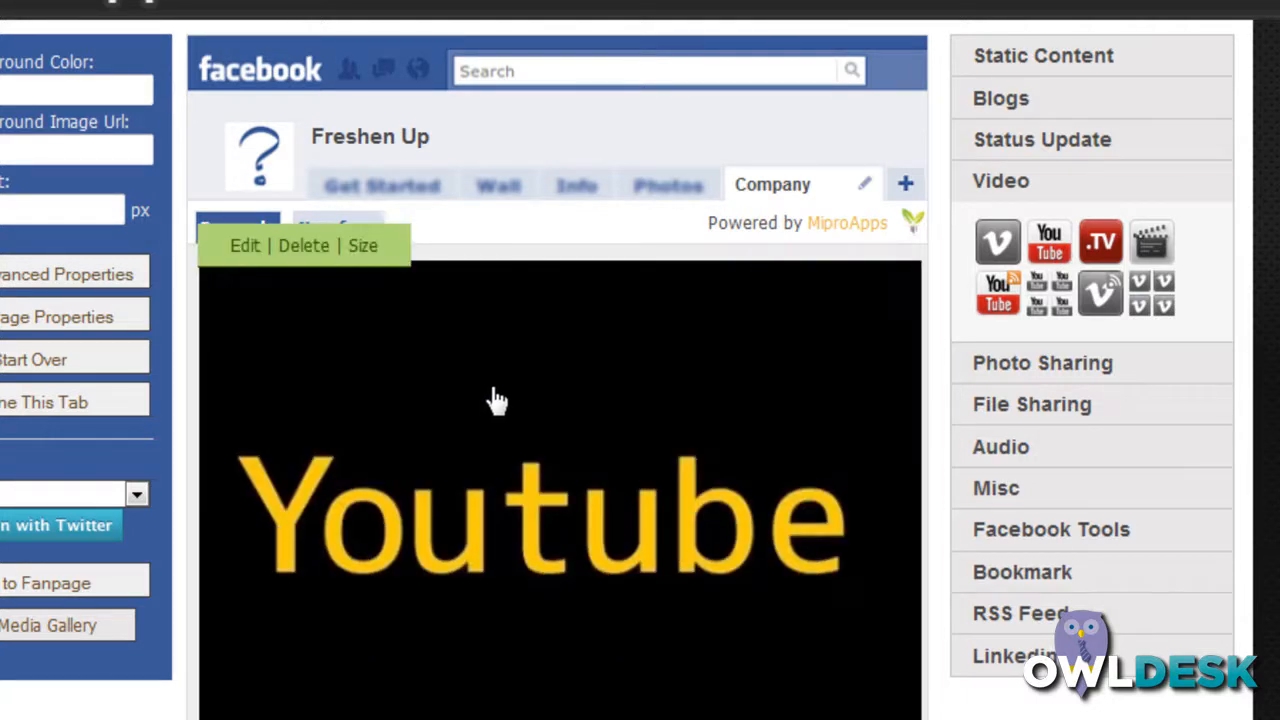
{"action": "mouse_move", "coordinate": [480, 390]}
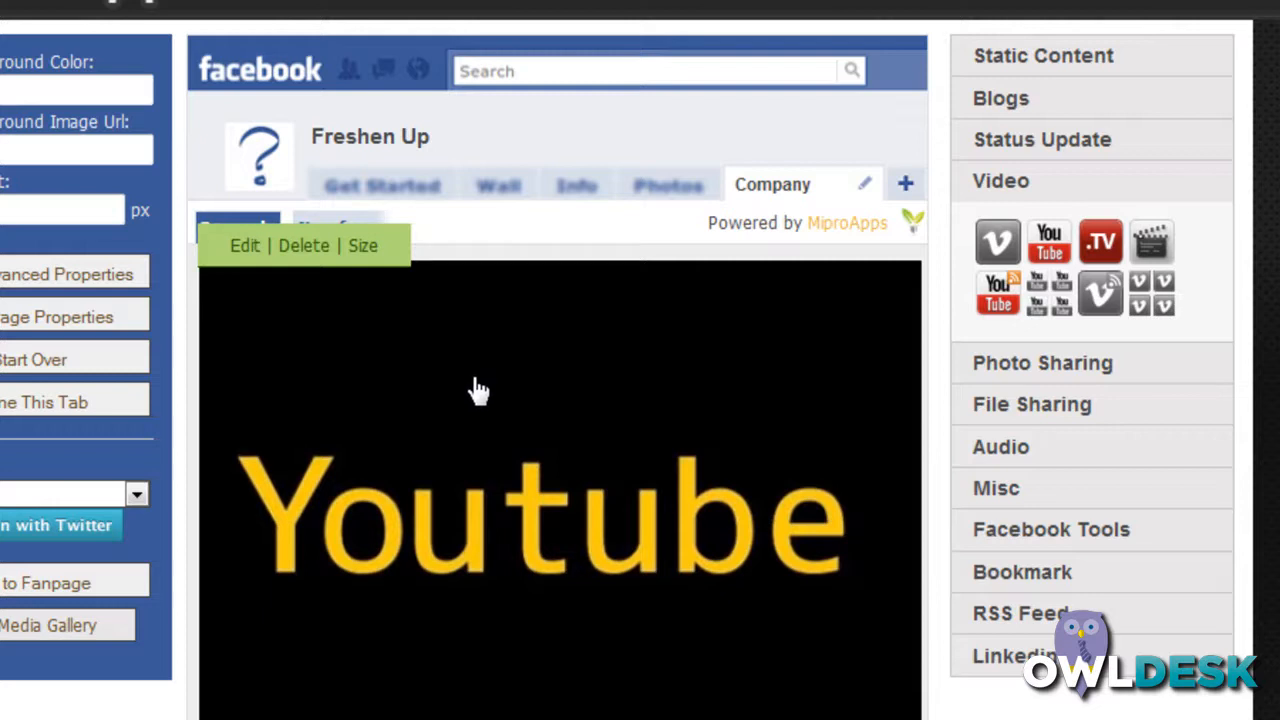
{"action": "mouse_move", "coordinate": [296, 380]}
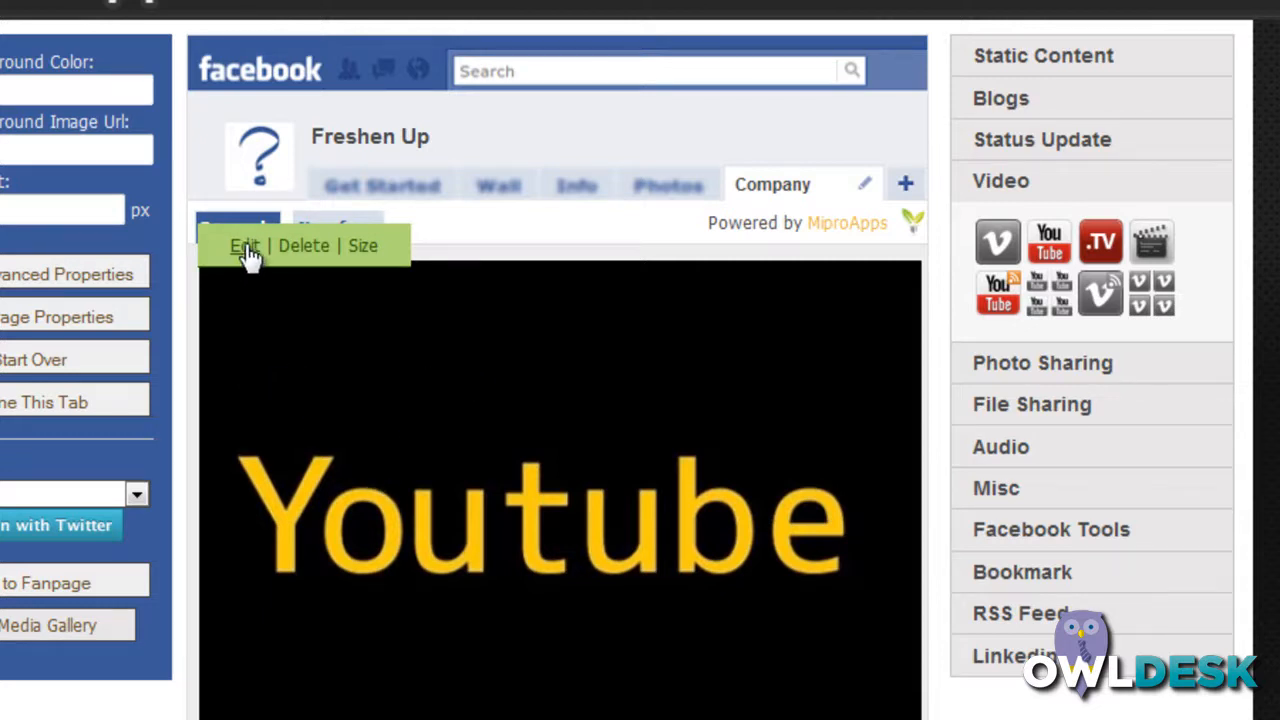
{"action": "left_click", "coordinate": [244, 244]}
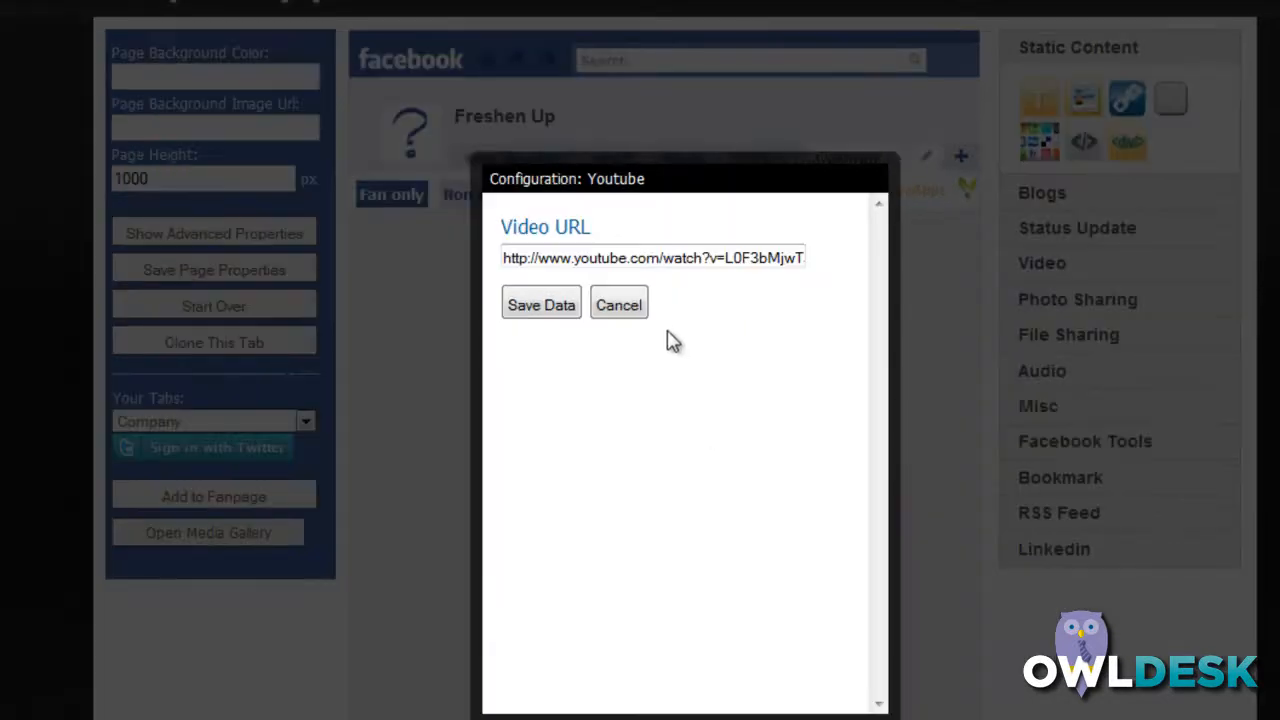
{"action": "mouse_move", "coordinate": [718, 308]}
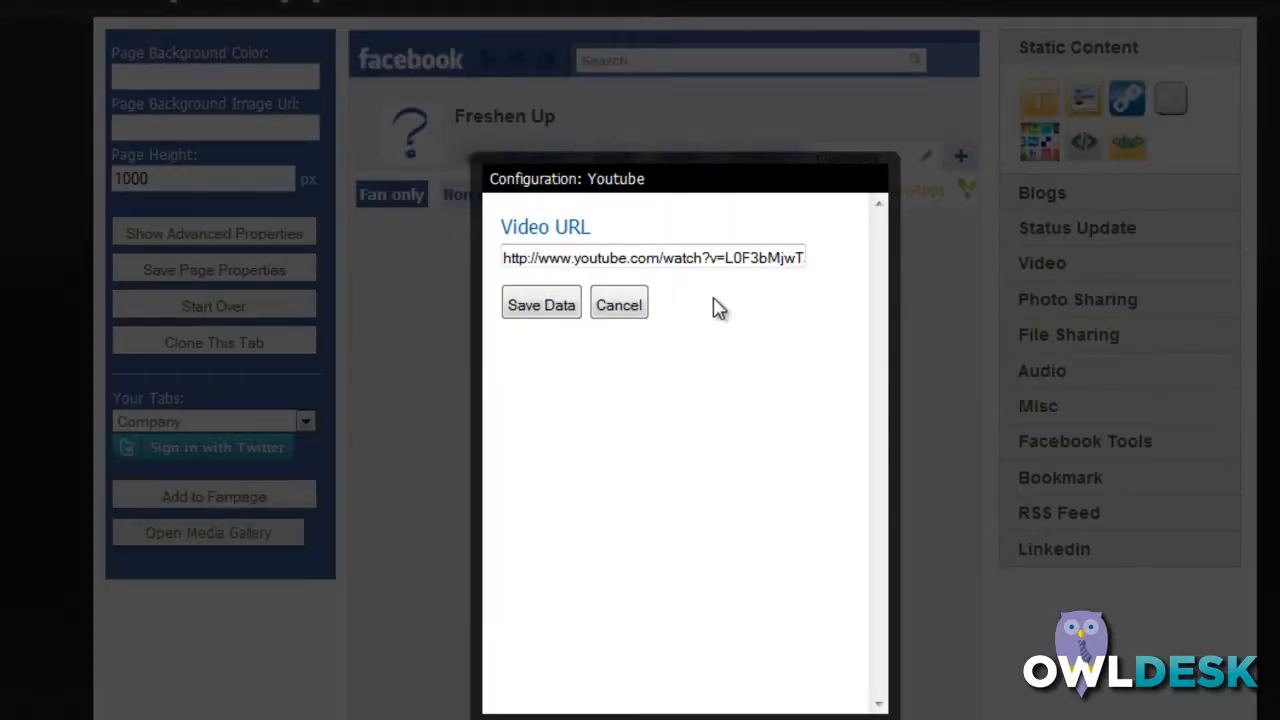
{"action": "mouse_move", "coordinate": [704, 336]}
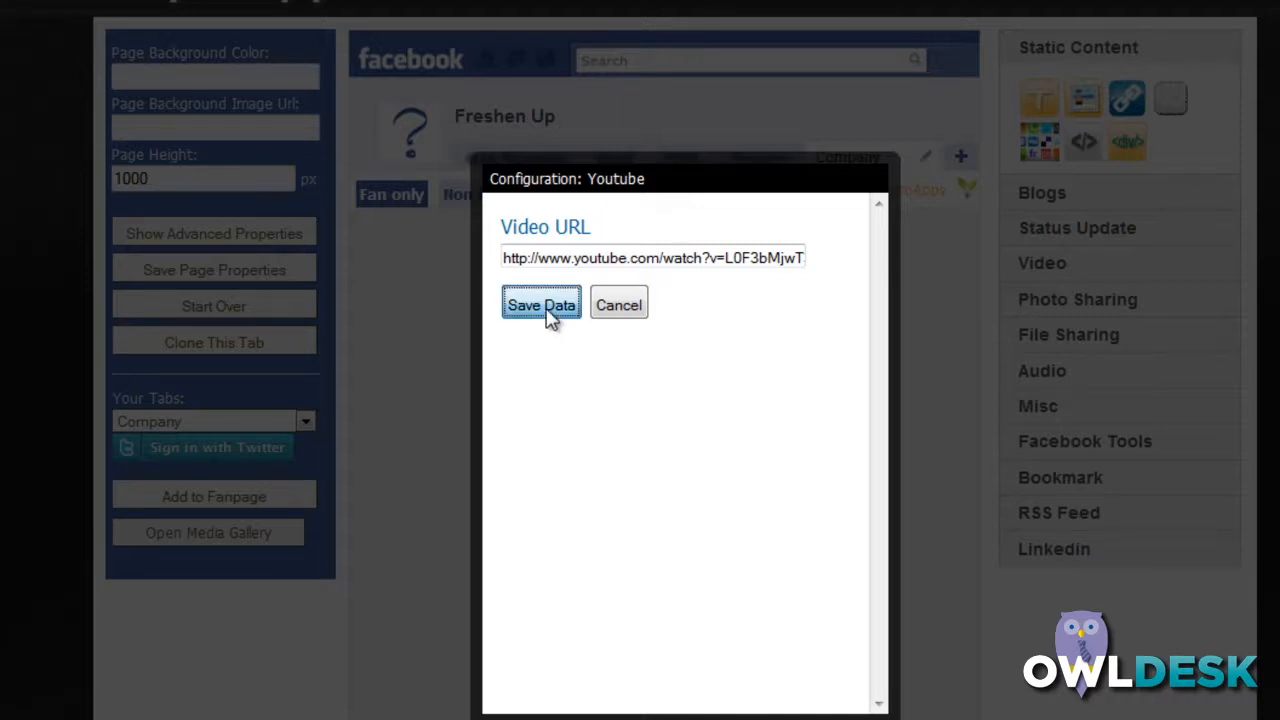
- Save the entered video URL so the block plays the Facebook App: Involver video
{"action": "left_click", "coordinate": [540, 304]}
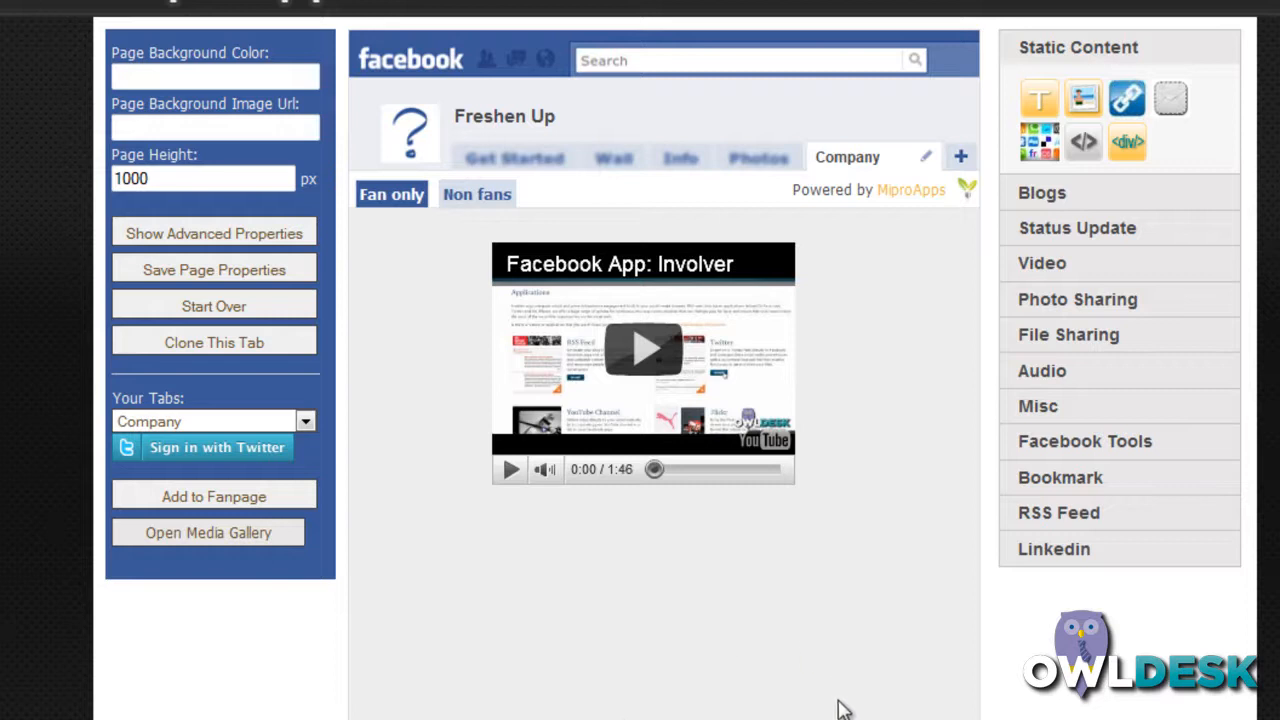
{"action": "mouse_move", "coordinate": [888, 556]}
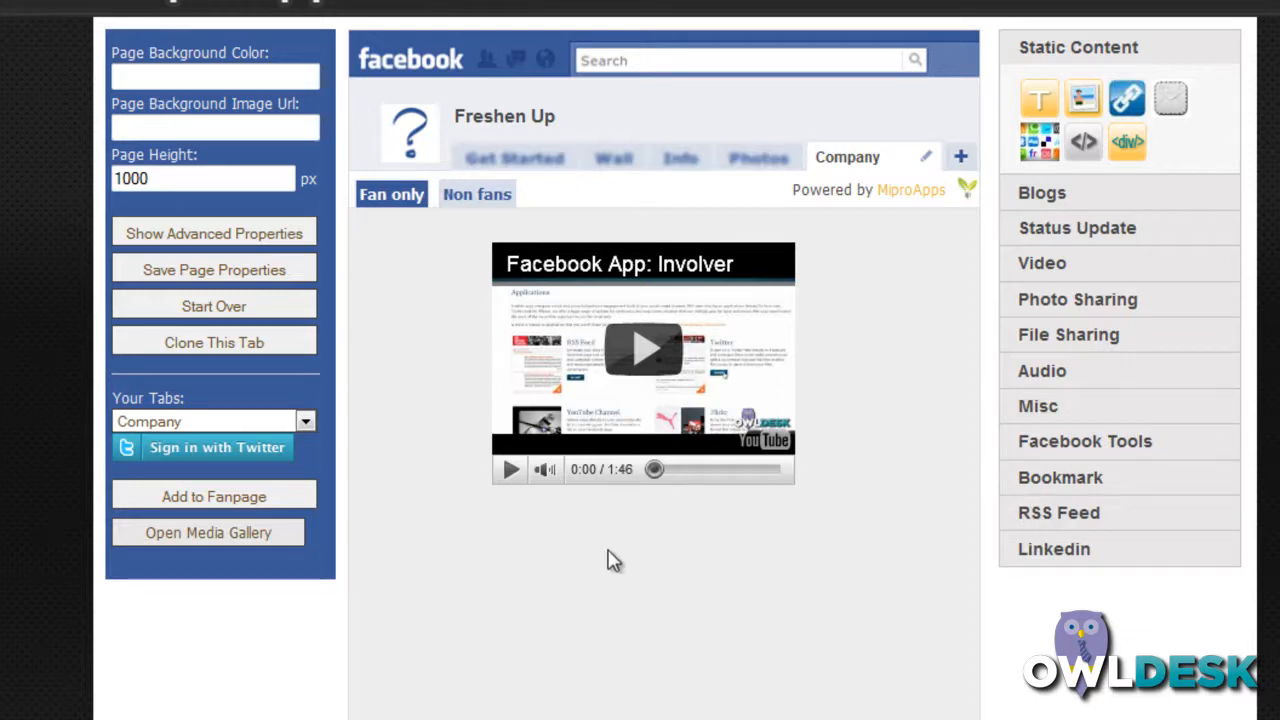
{"action": "mouse_move", "coordinate": [716, 572]}
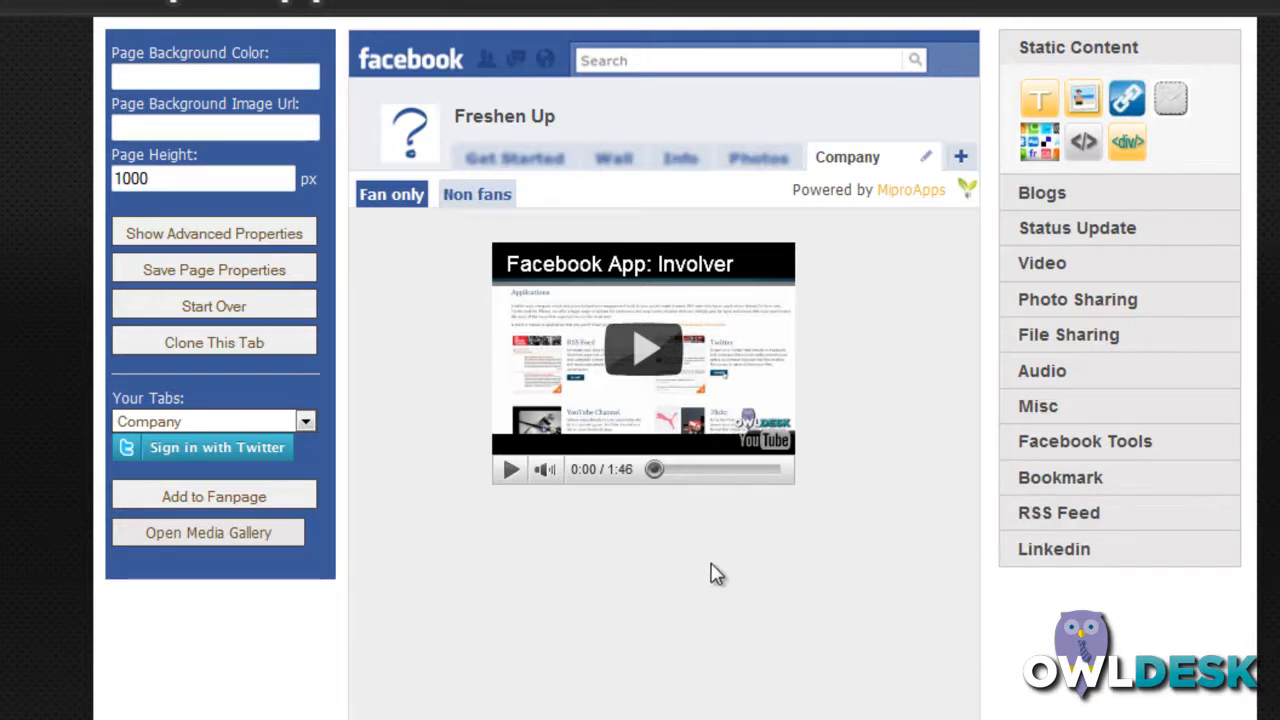
{"action": "scroll", "scroll_direction": "down", "scroll_amount": 3}
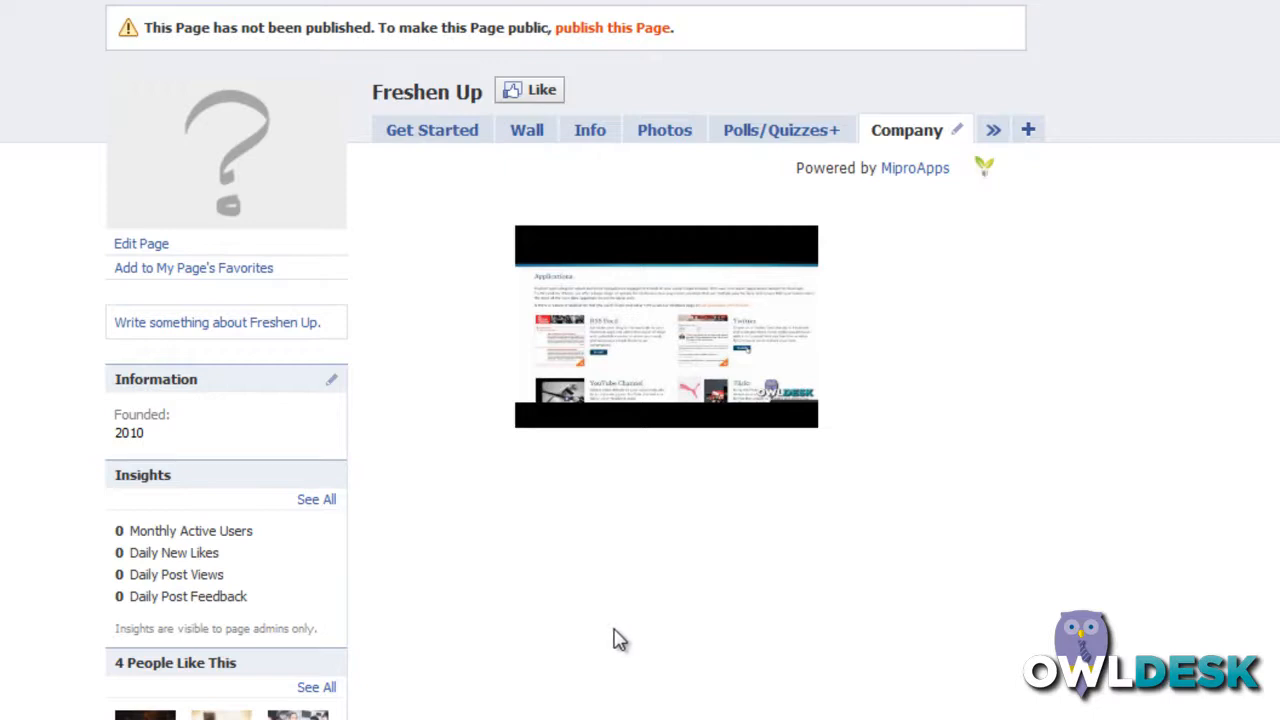
{"action": "mouse_move", "coordinate": [820, 410]}
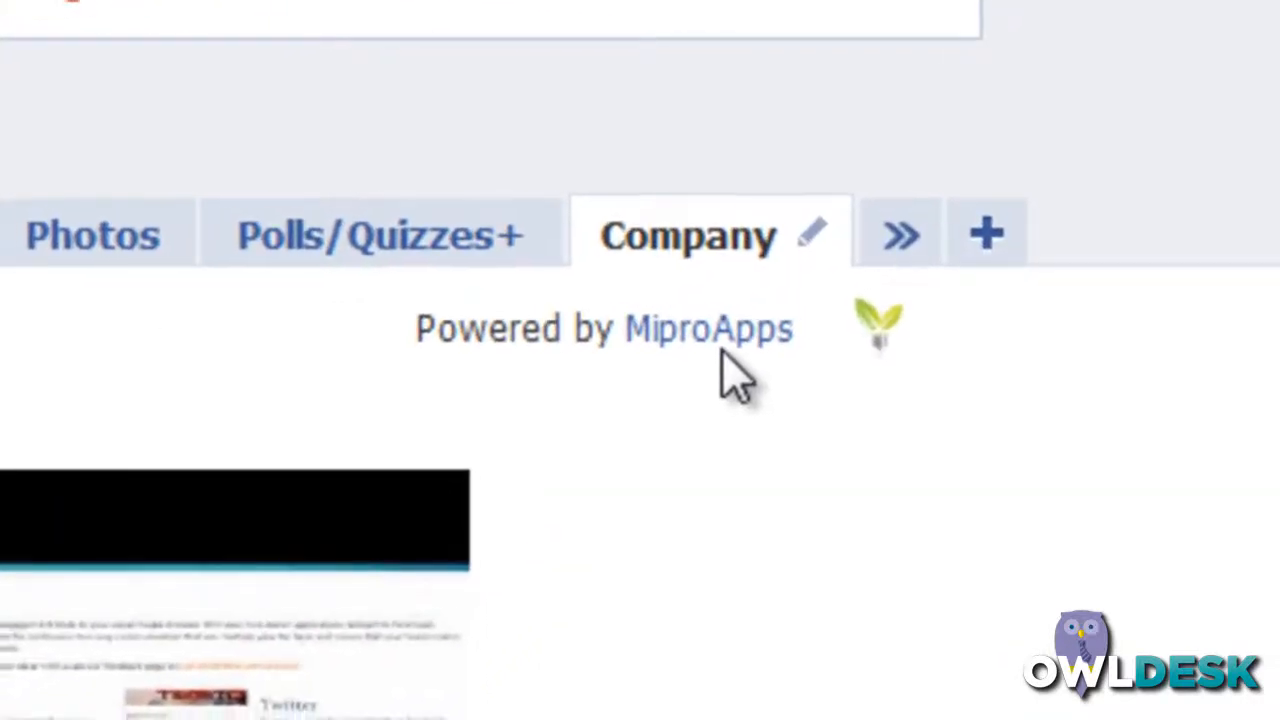
- Follow the Powered by MiproApps link from the Company tab back to MiproApps
{"action": "left_click", "coordinate": [708, 328]}
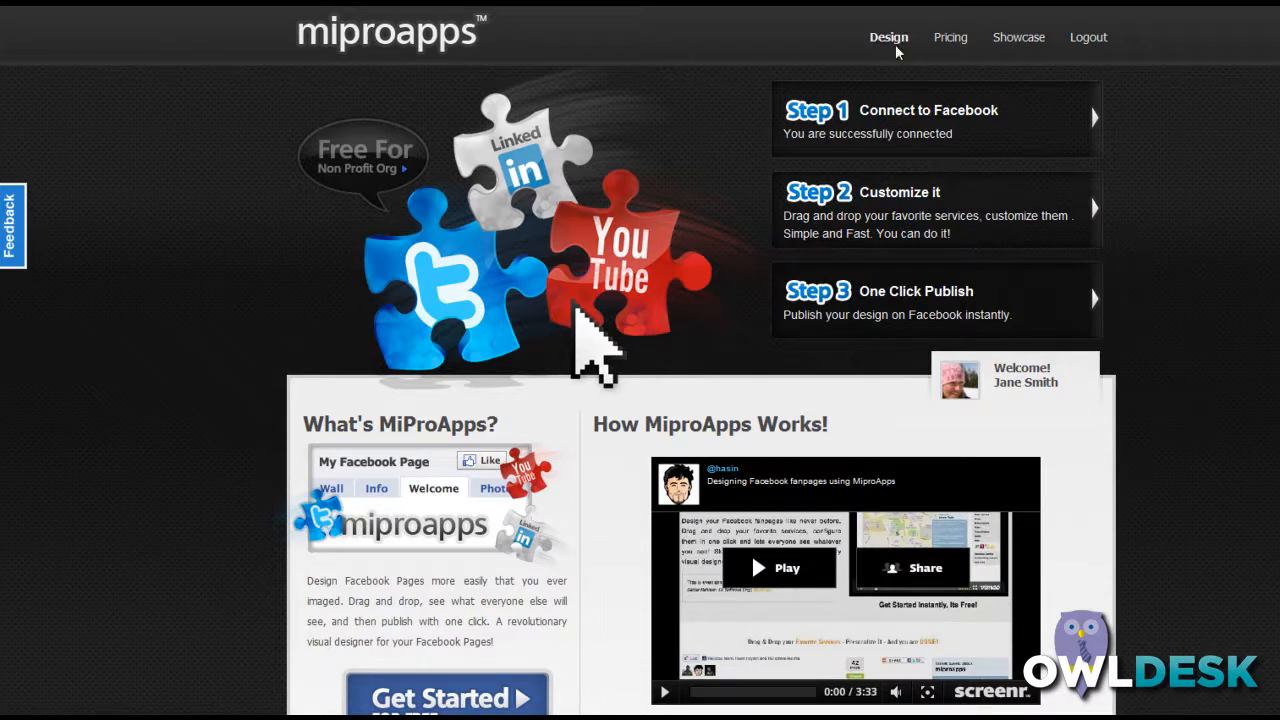
{"action": "mouse_move", "coordinate": [888, 62]}
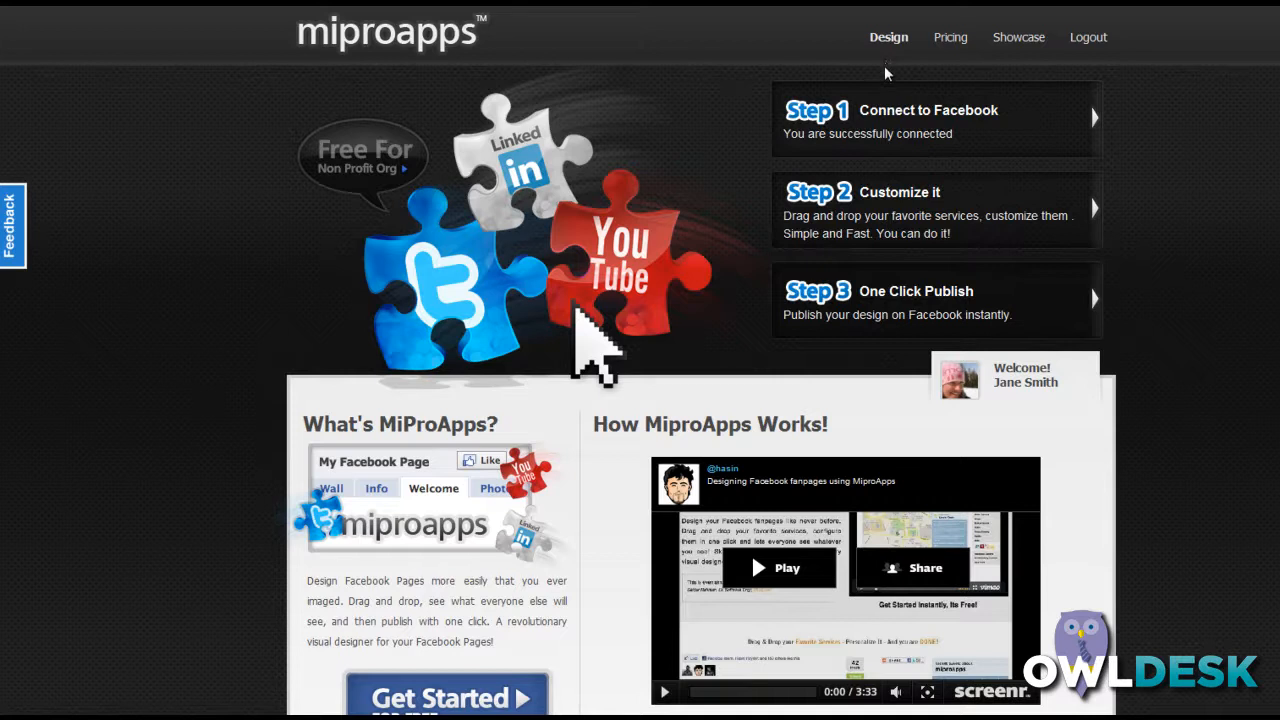
{"action": "mouse_move", "coordinate": [912, 64]}
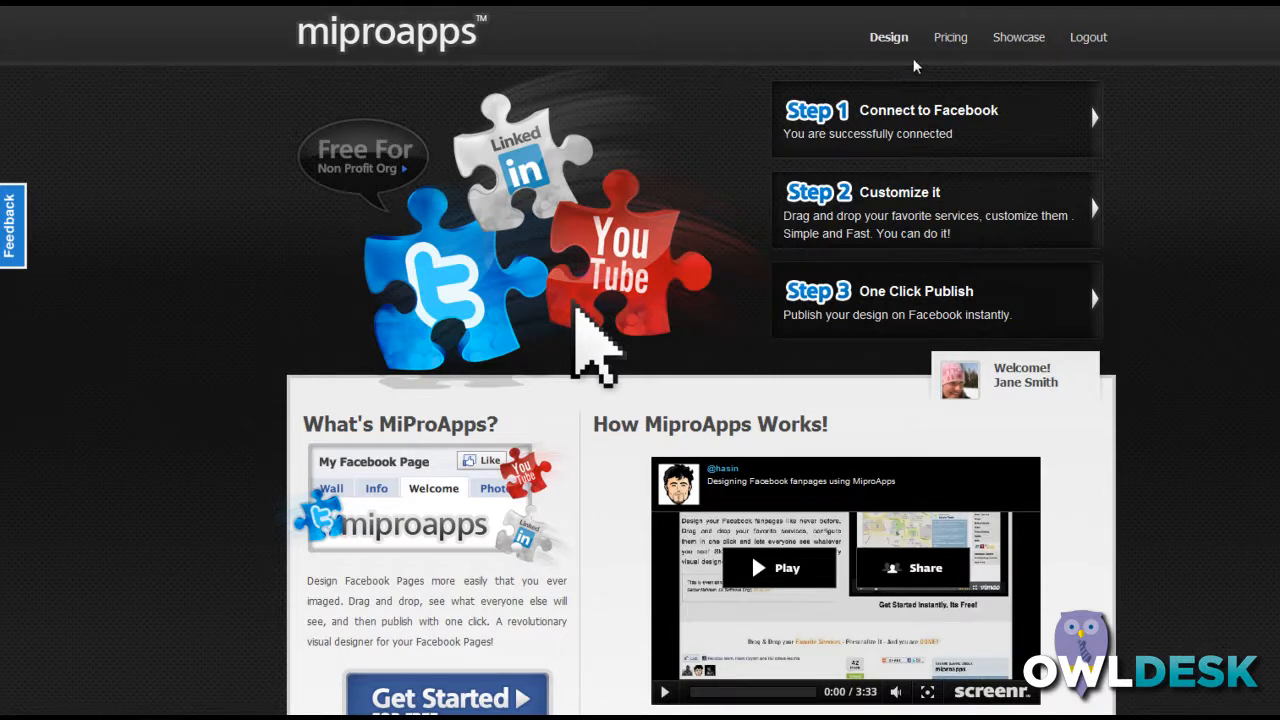
- View the Pricing page comparing the Free, Silver, Gold and Platinum plans
{"action": "left_click", "coordinate": [948, 36]}
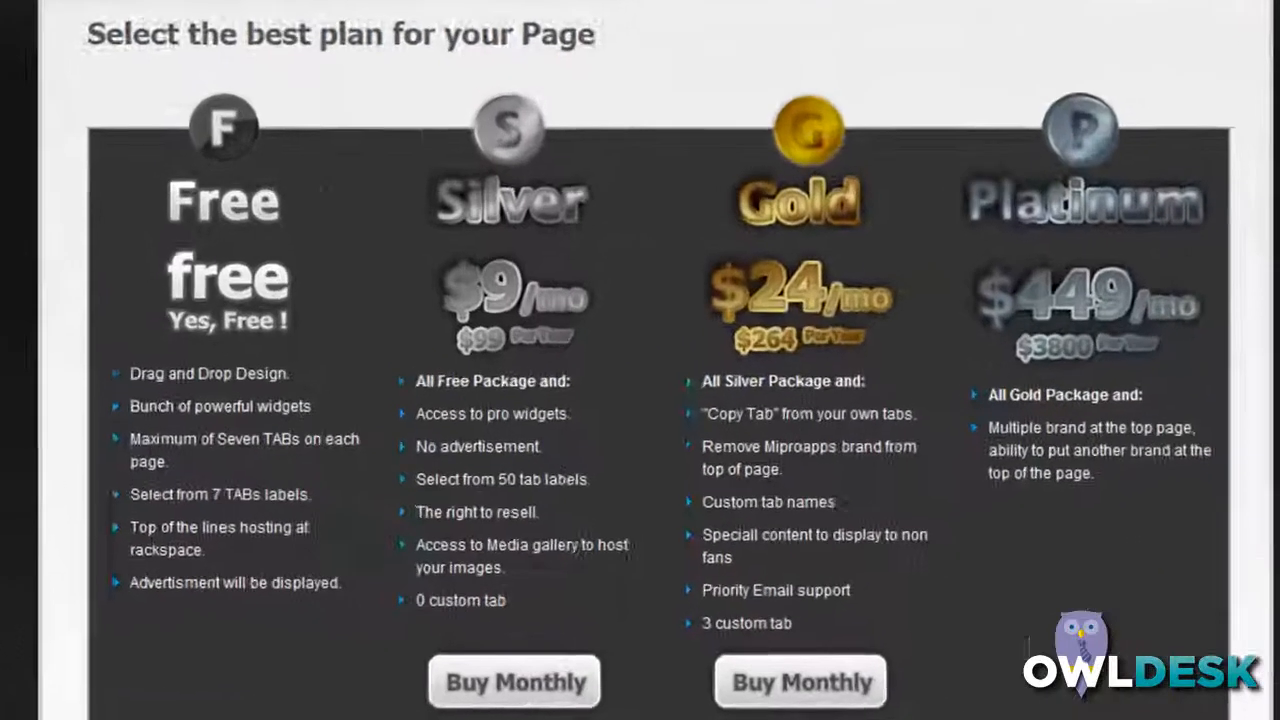
{"action": "scroll", "scroll_direction": "down", "scroll_amount": 3}
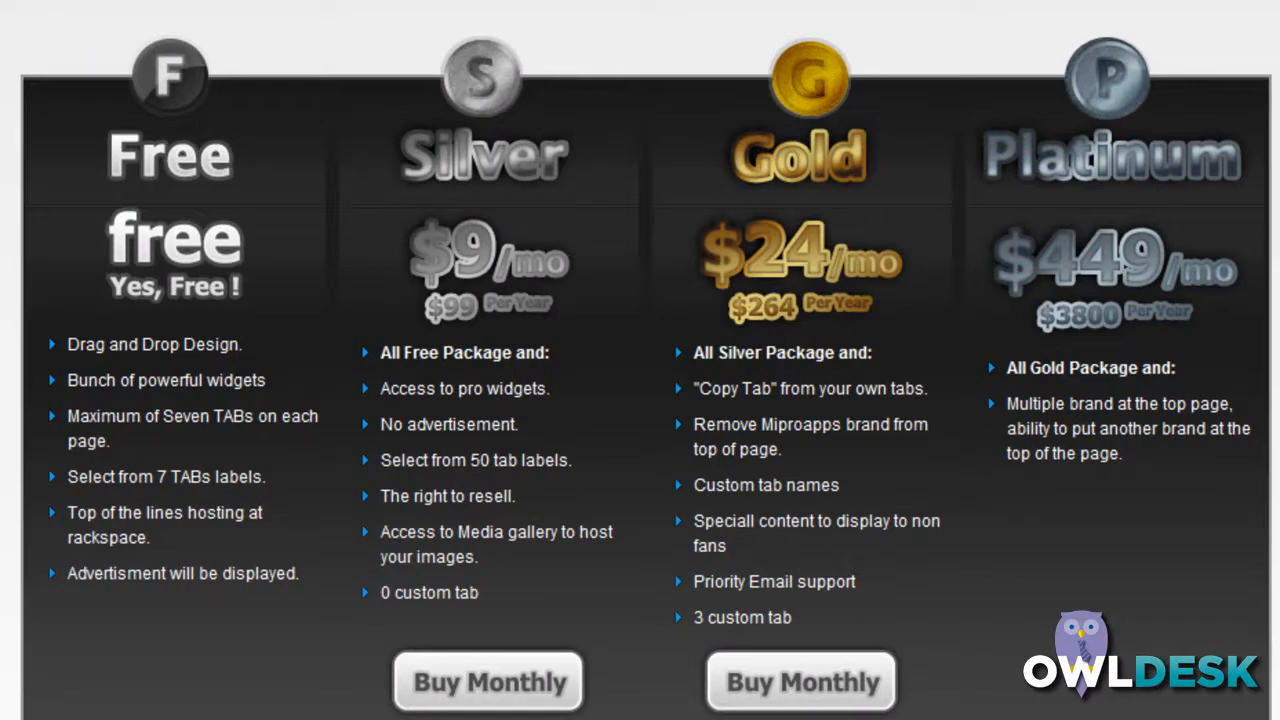